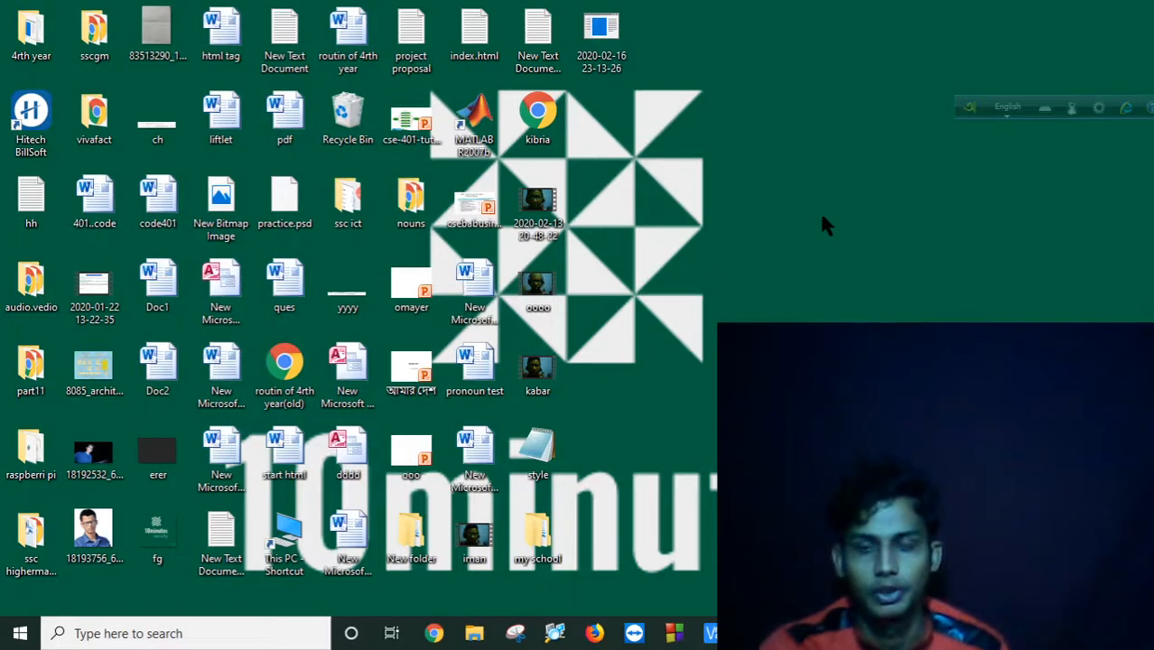
mouse_move(798, 170)
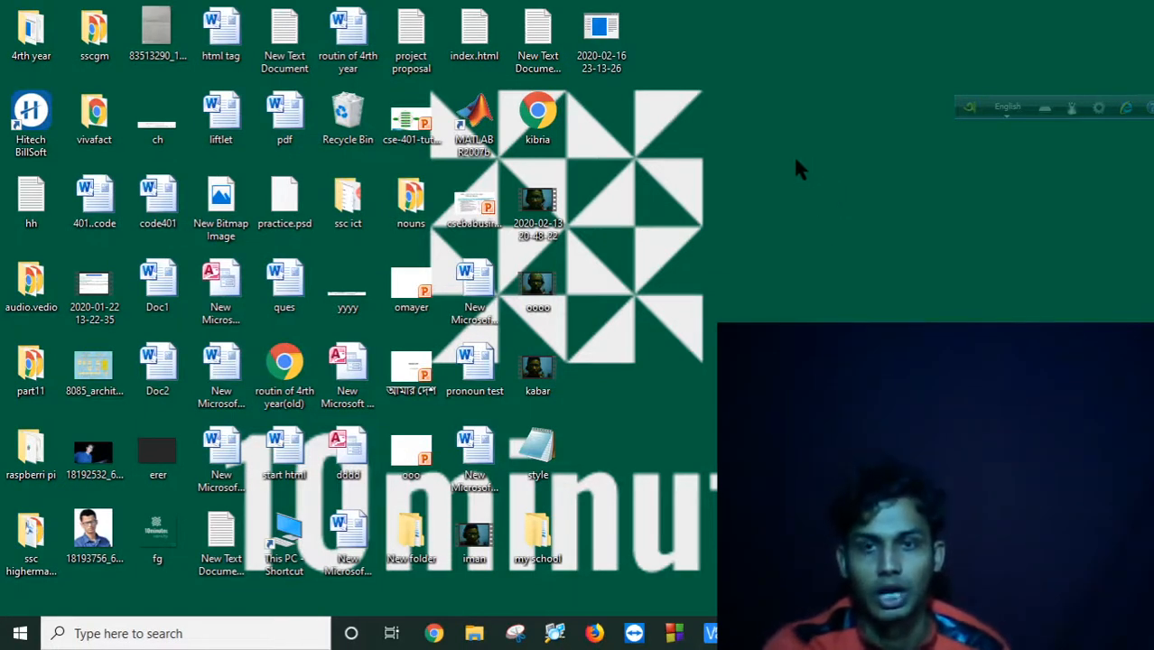
mouse_move(816, 253)
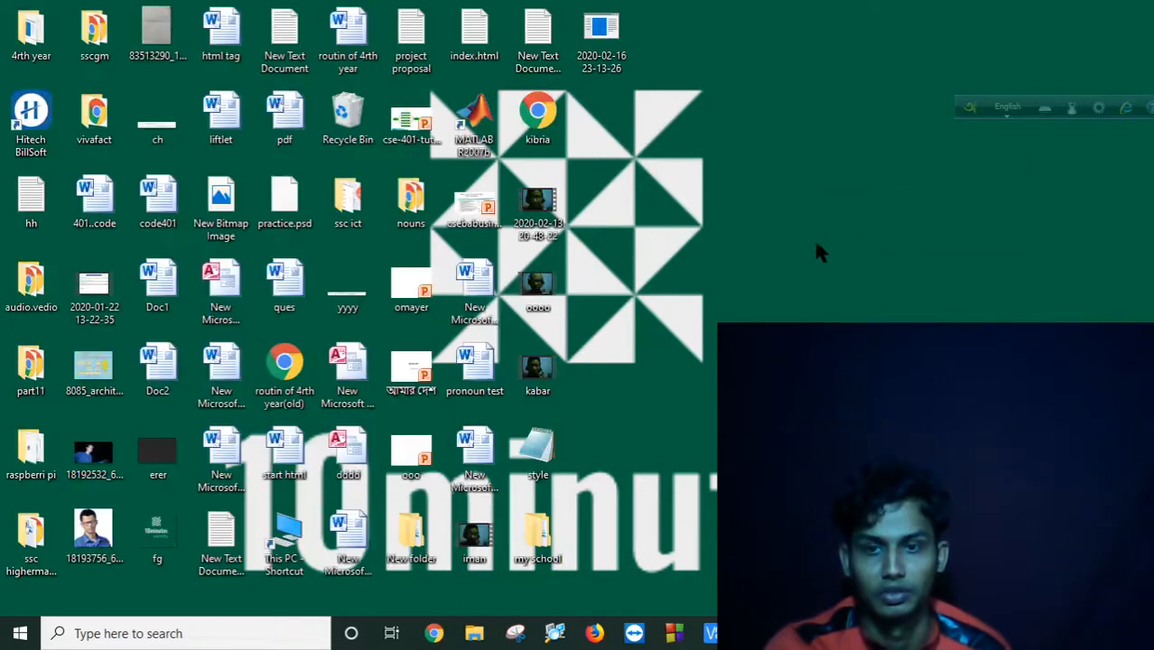
mouse_move(478, 488)
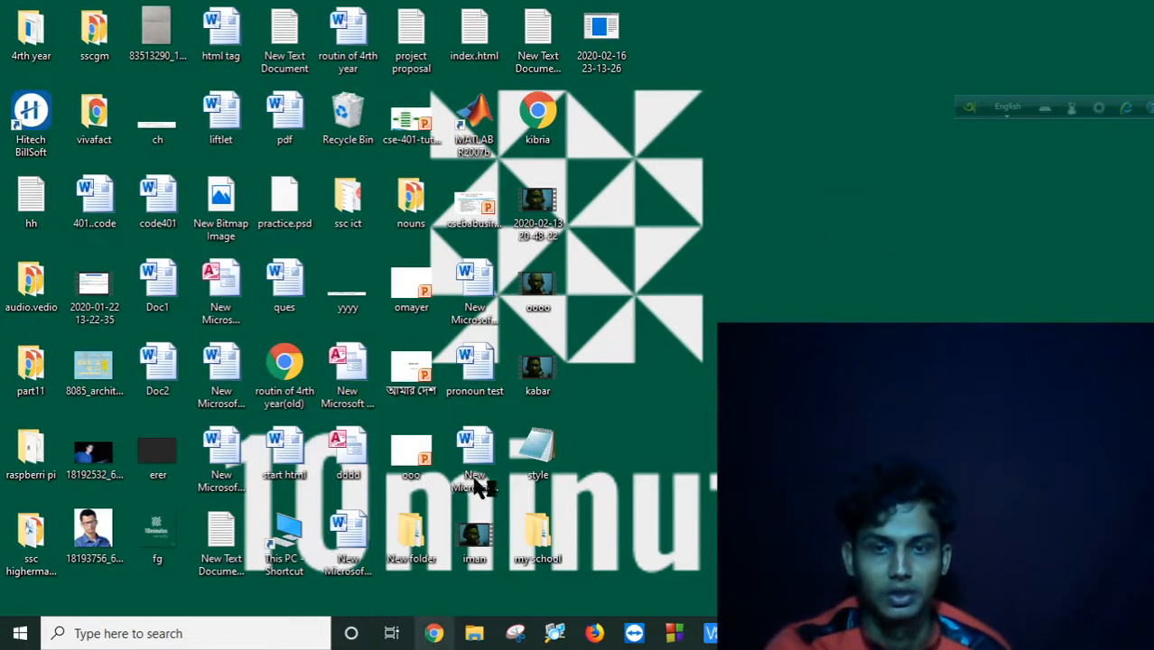
- Launch Google Chrome from the desktop shortcut onto a new tab
click(433, 632)
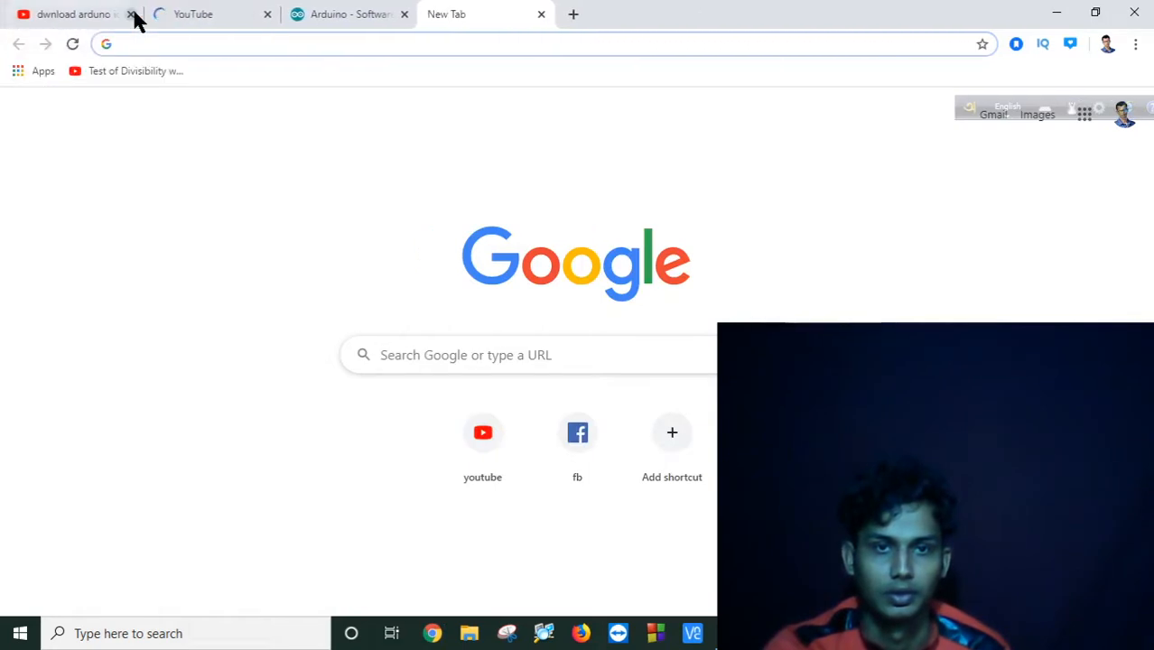
- Close the extra tabs, search Google for 'arduino download' and open the Software - Arduino result
click(130, 14)
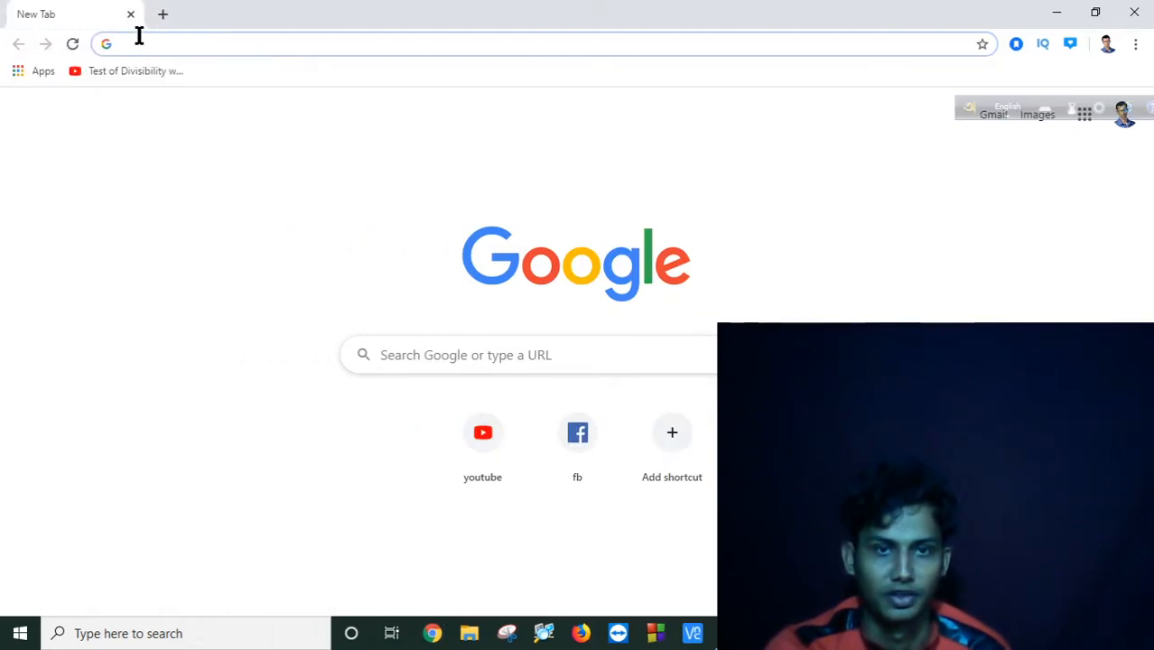
text(arduino download)
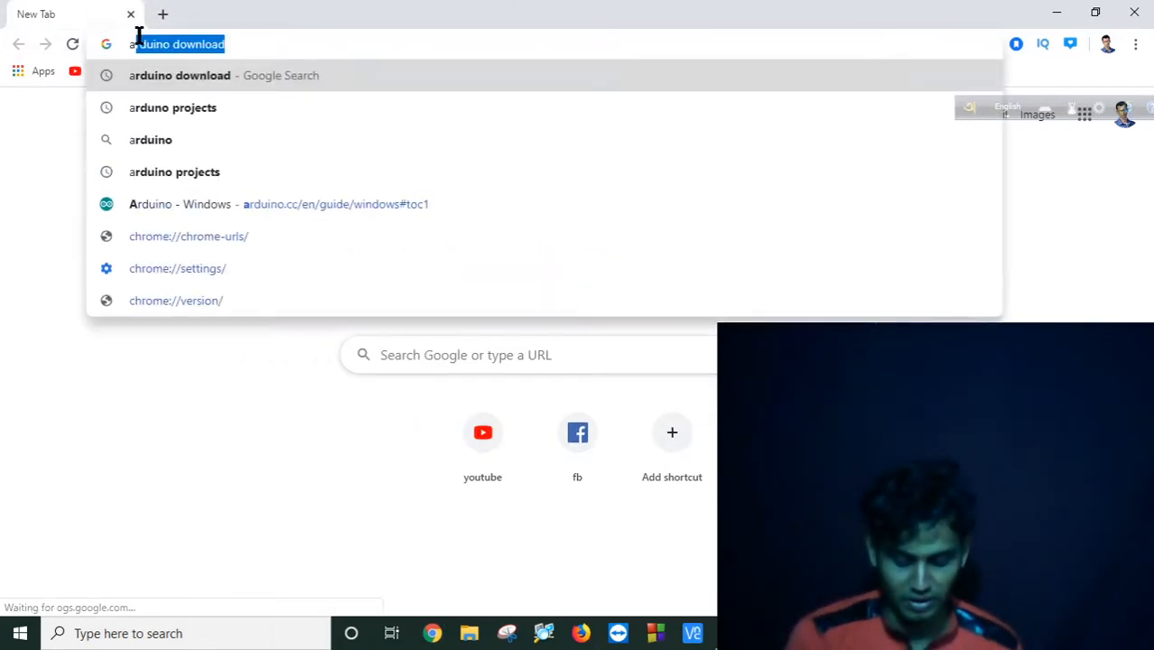
text(aur)
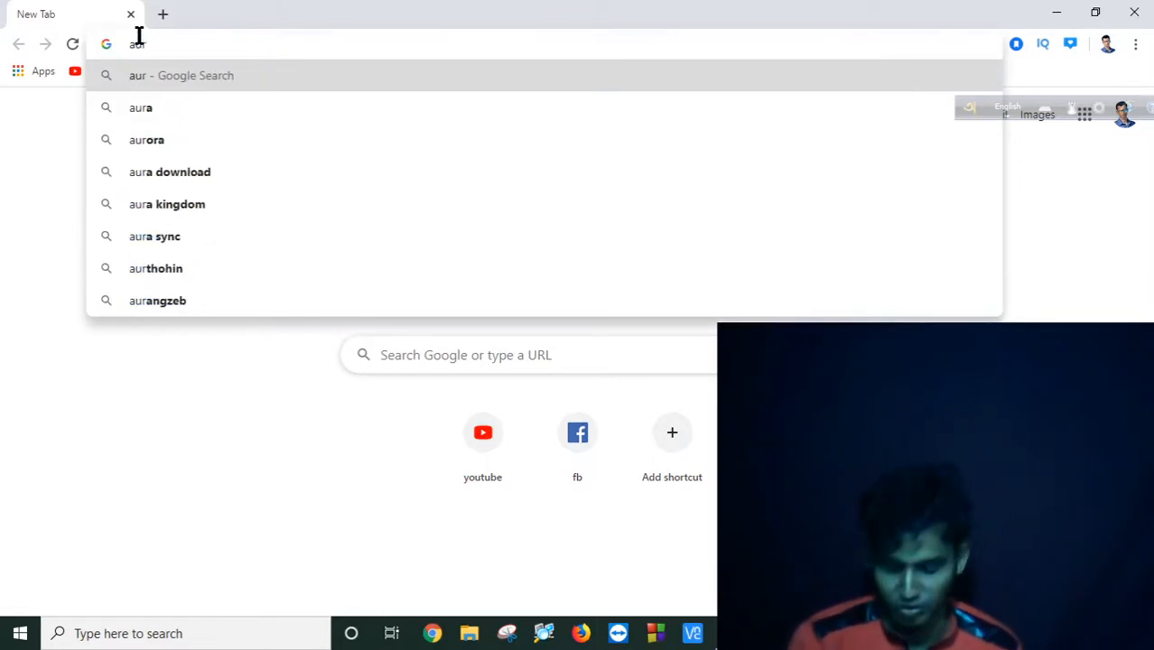
text(arduino download)
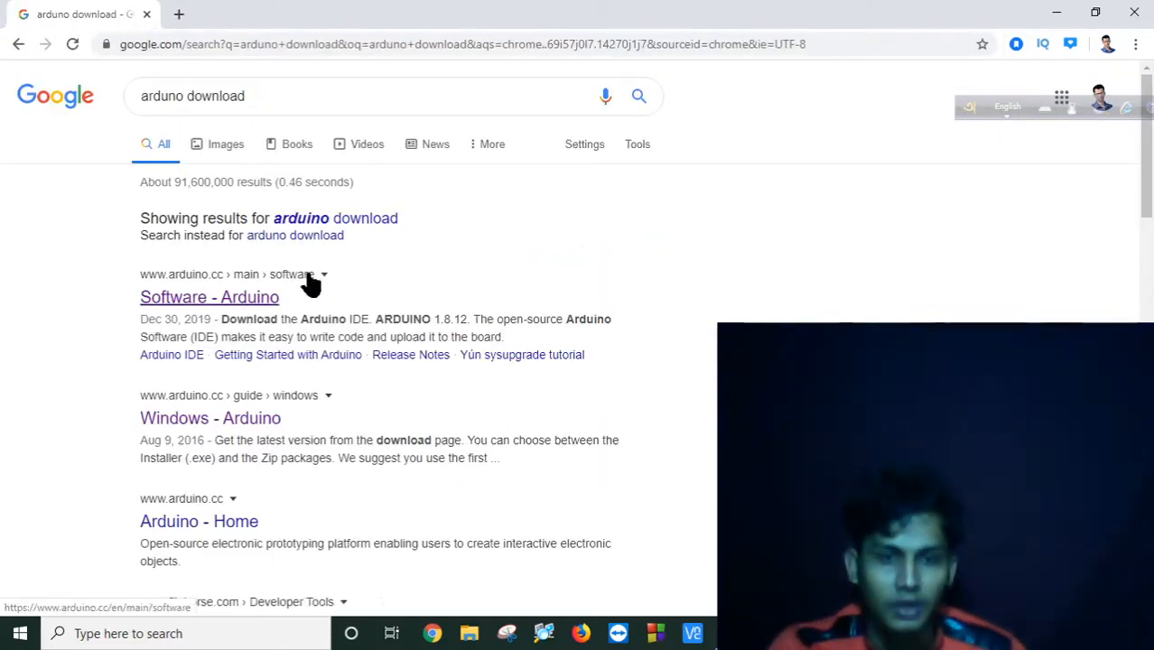
click(209, 296)
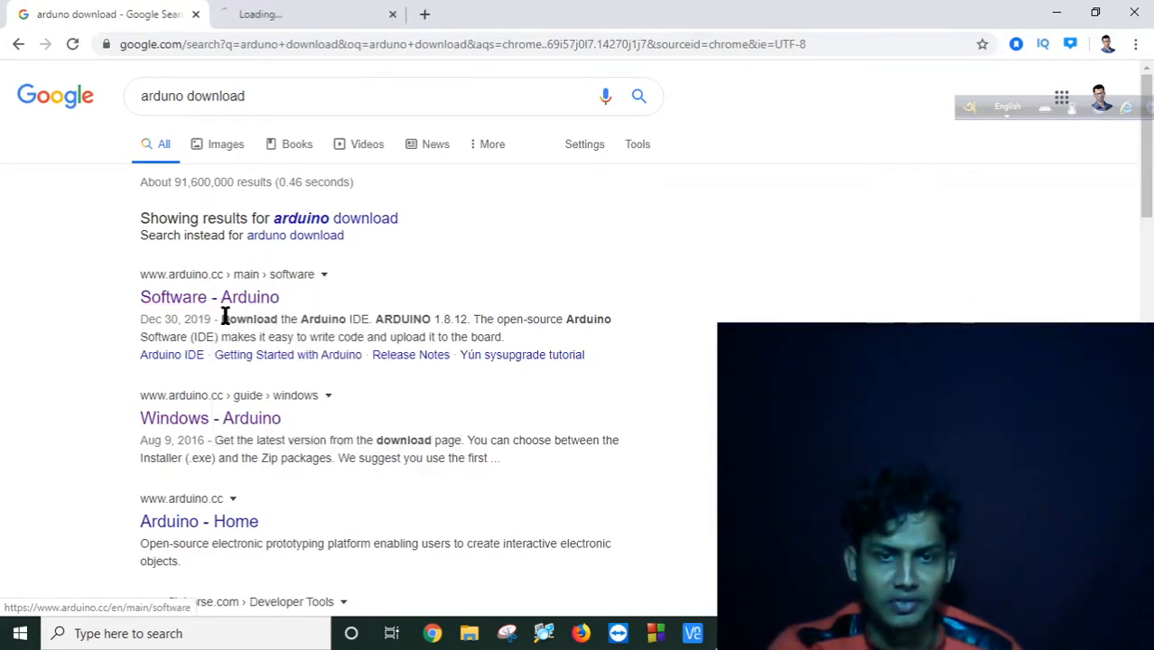
- On the Arduino software page, choose the Windows installer for Arduino IDE 1.8.12, reaching the contribution page
click(210, 296)
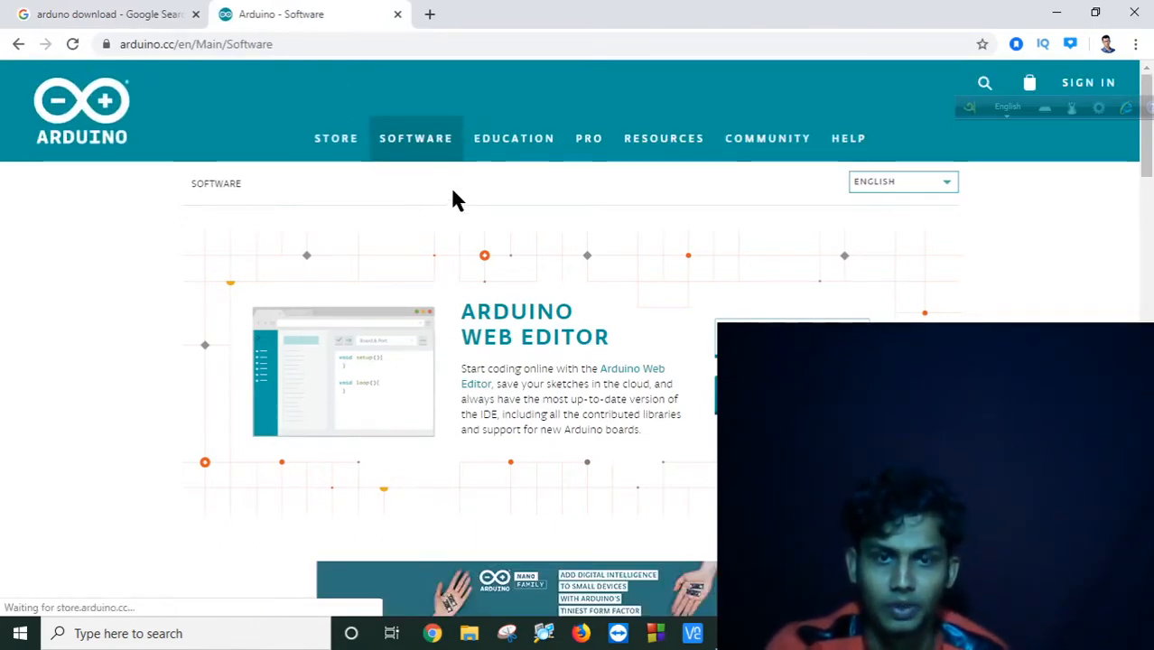
scroll(down, 3)
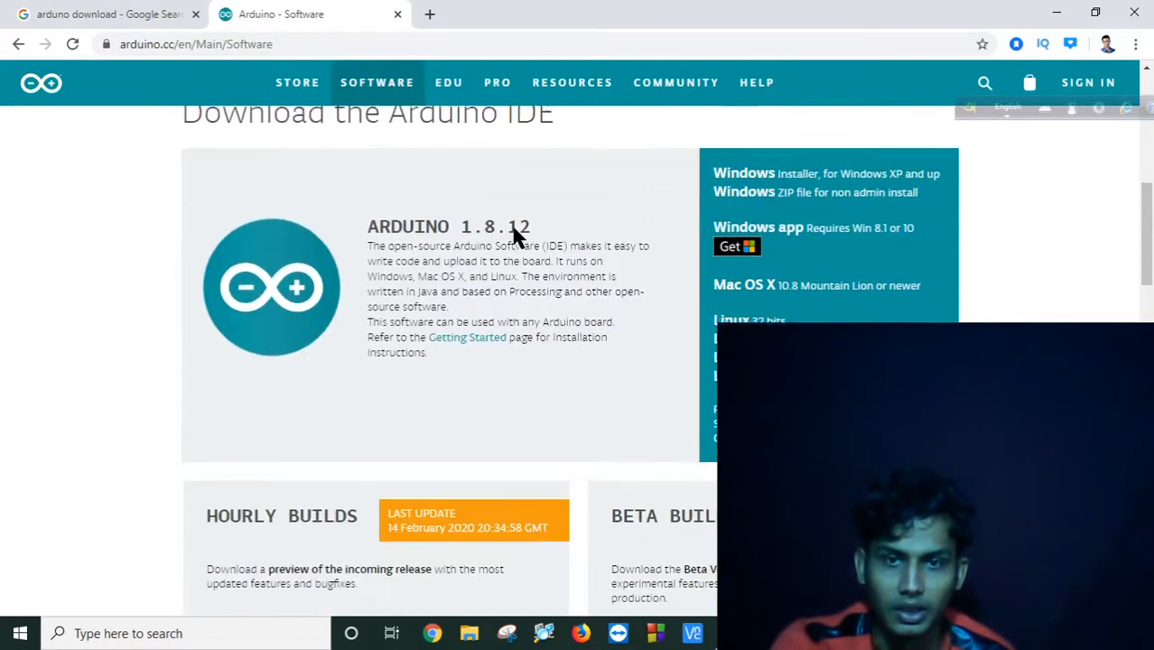
scroll(up, 3)
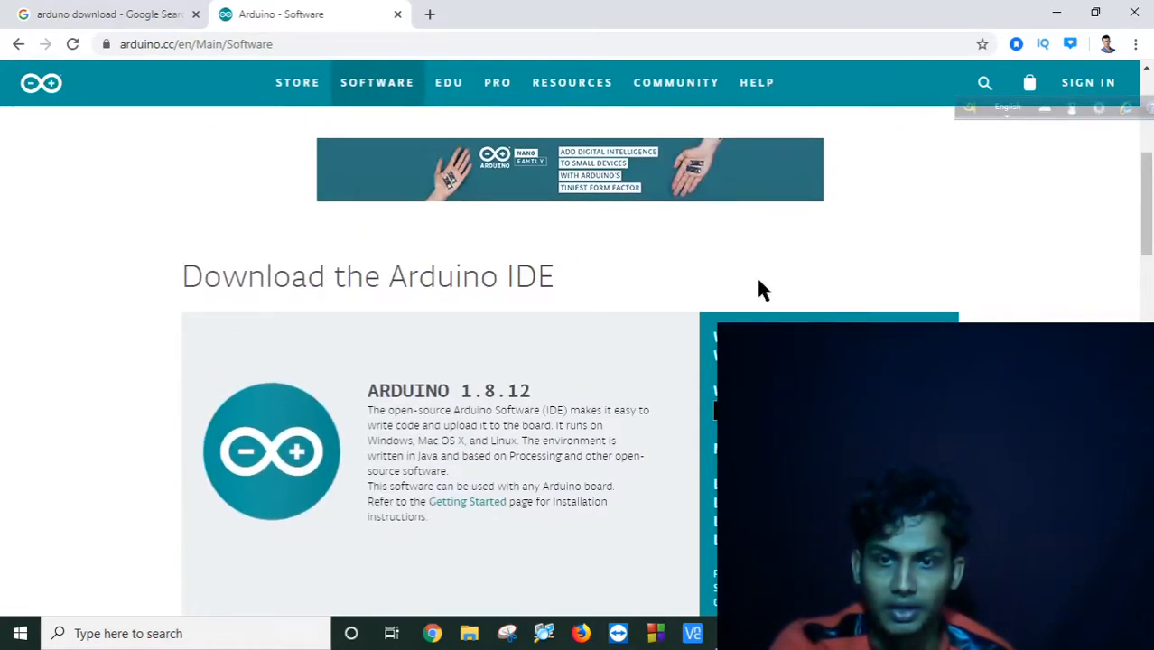
click(72, 43)
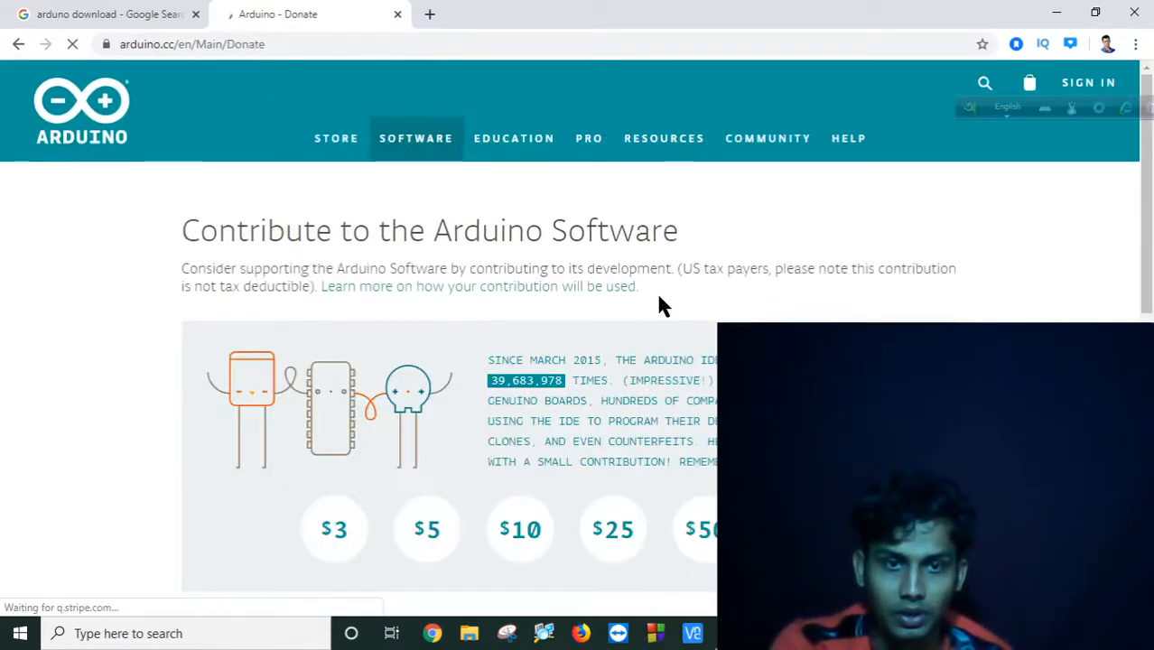
scroll(down, 3)
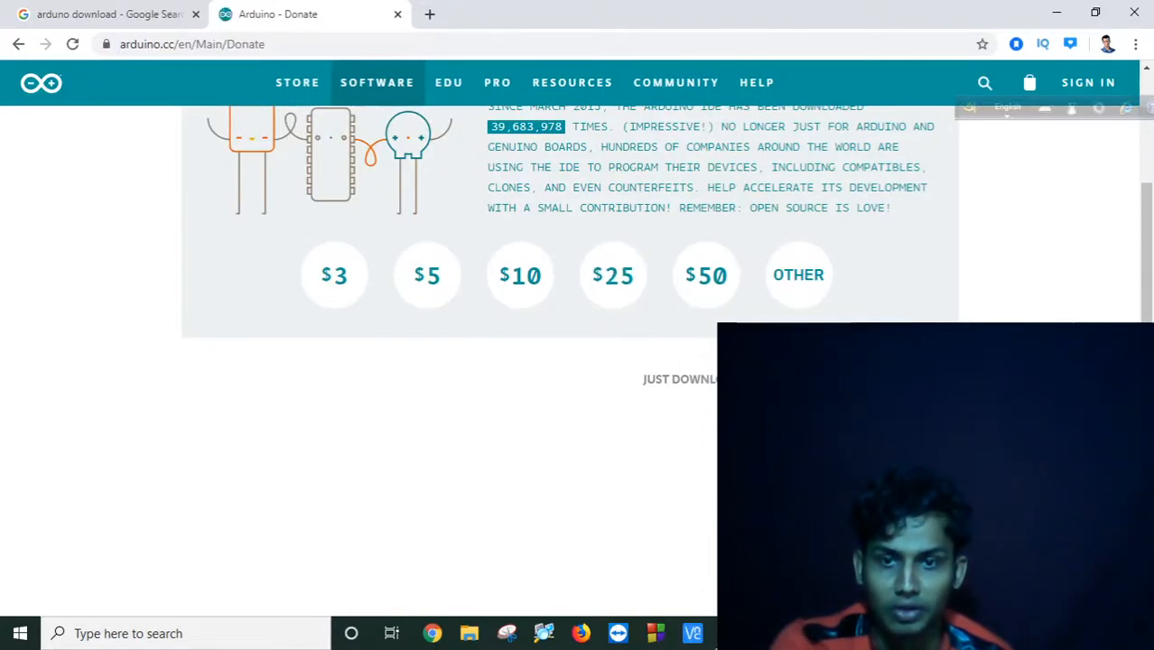
mouse_move(679, 382)
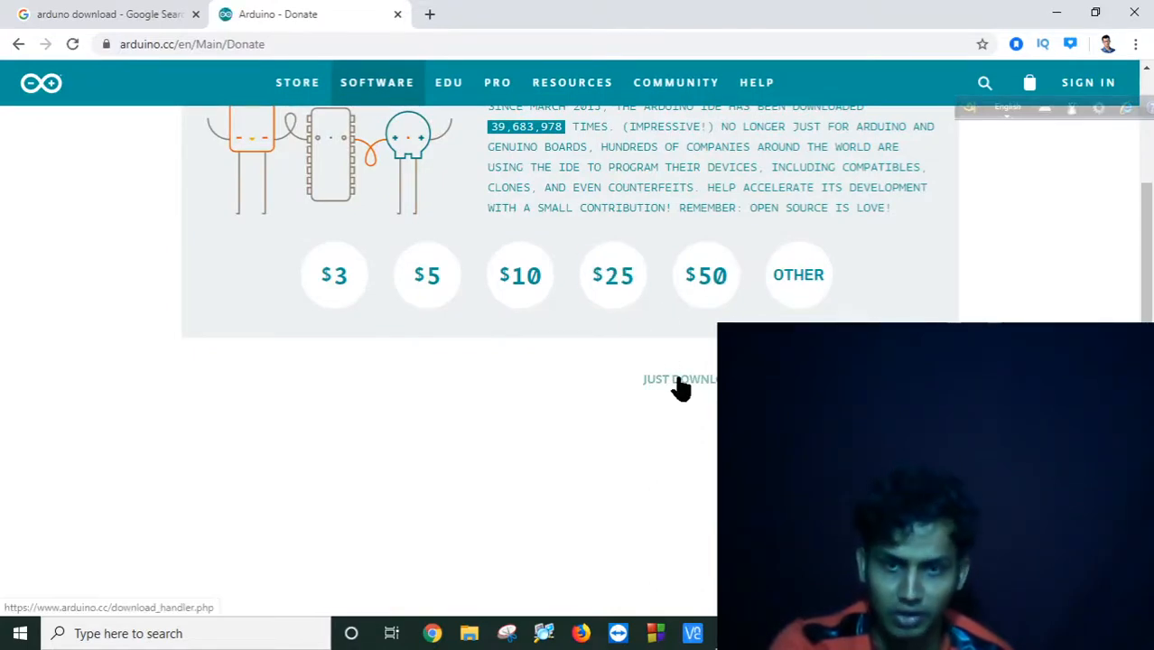
- Choose 'Just Download' for the arduino-1.8.12 installer and run the downloaded file
click(679, 379)
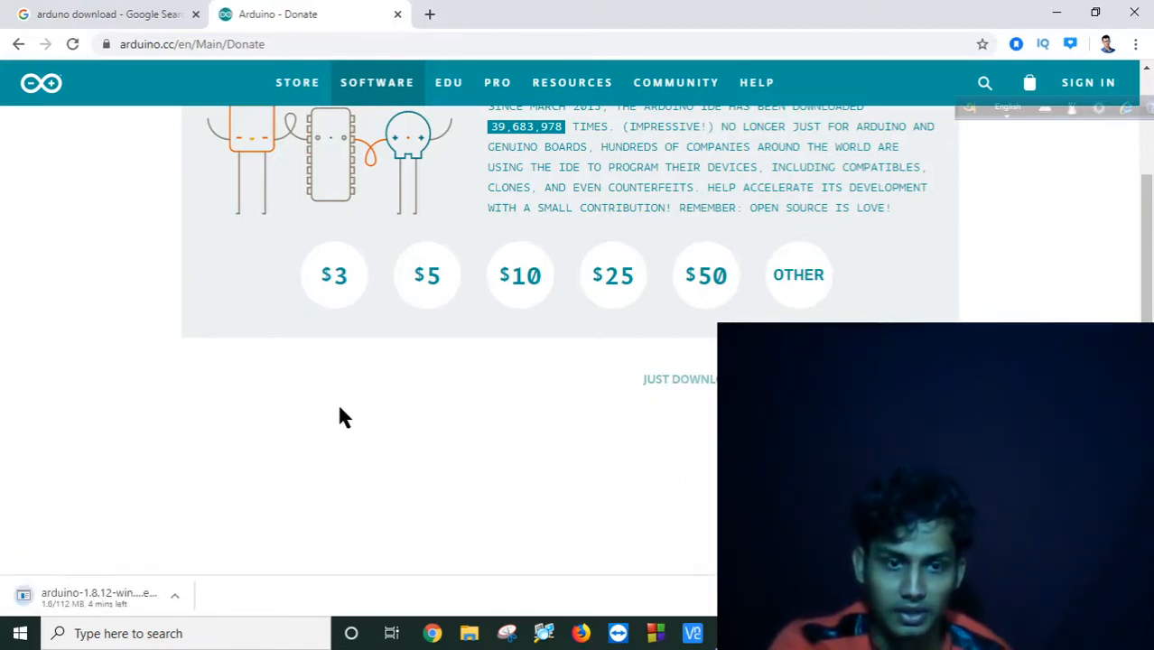
mouse_move(251, 538)
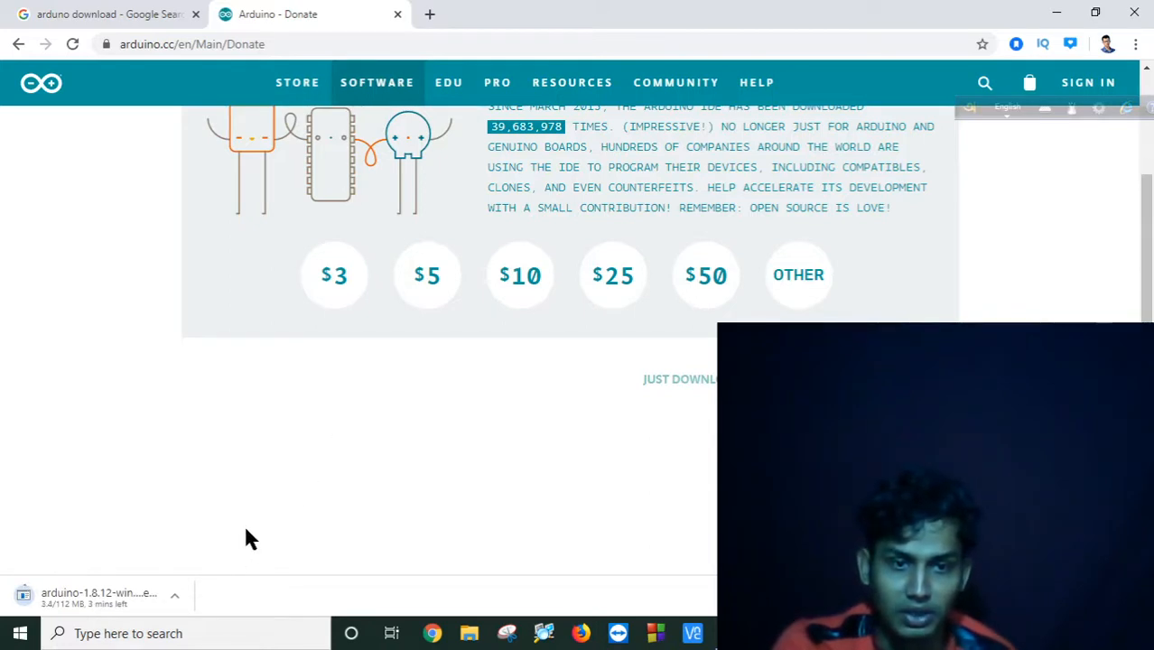
mouse_move(953, 65)
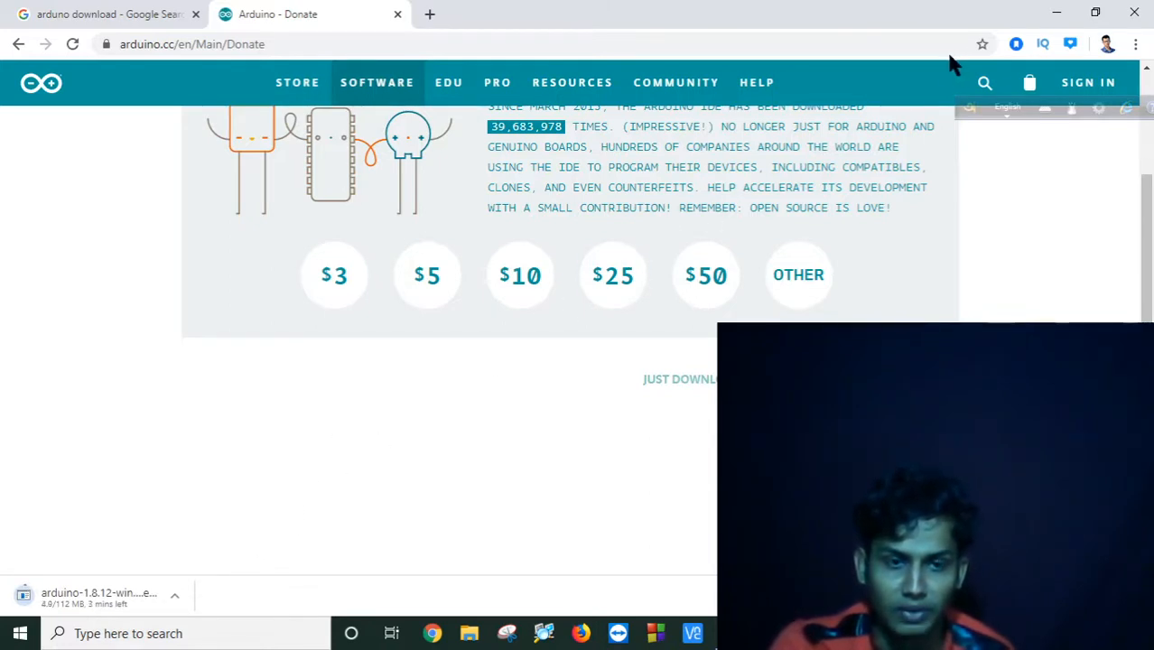
mouse_move(491, 444)
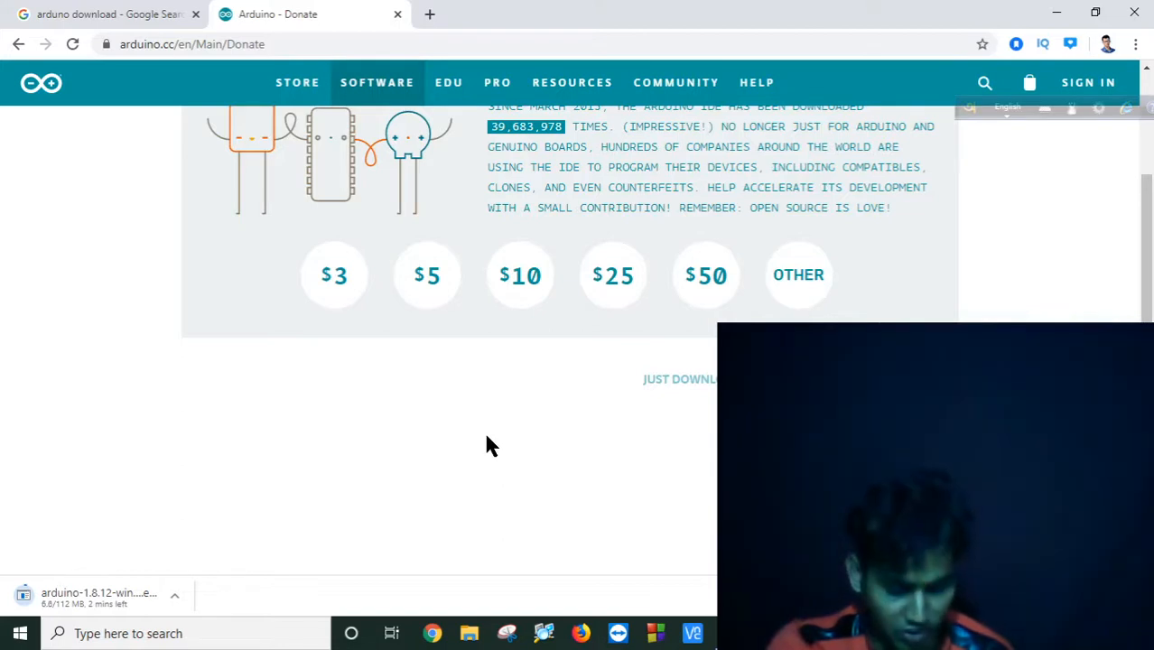
mouse_move(180, 279)
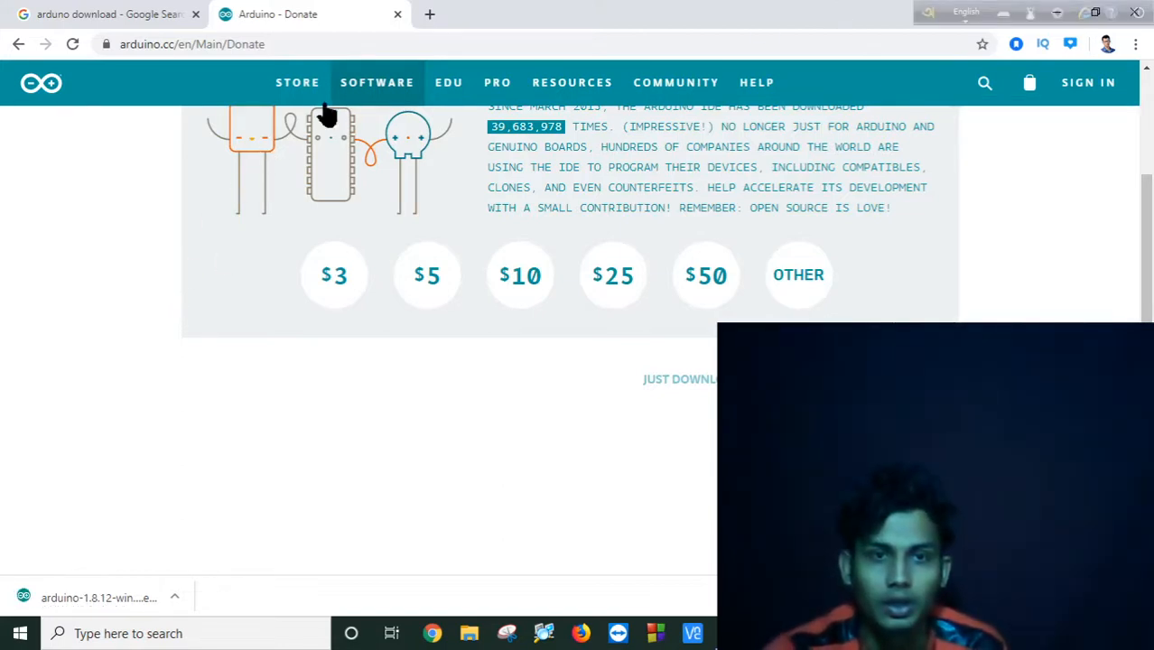
click(175, 596)
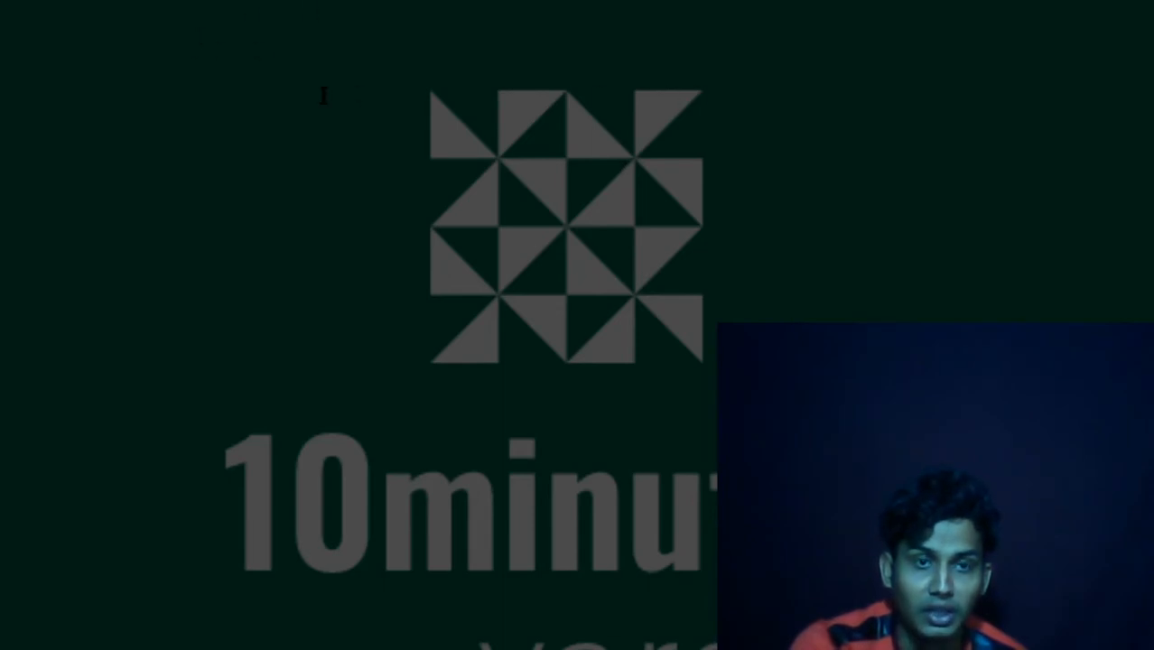
mouse_move(103, 36)
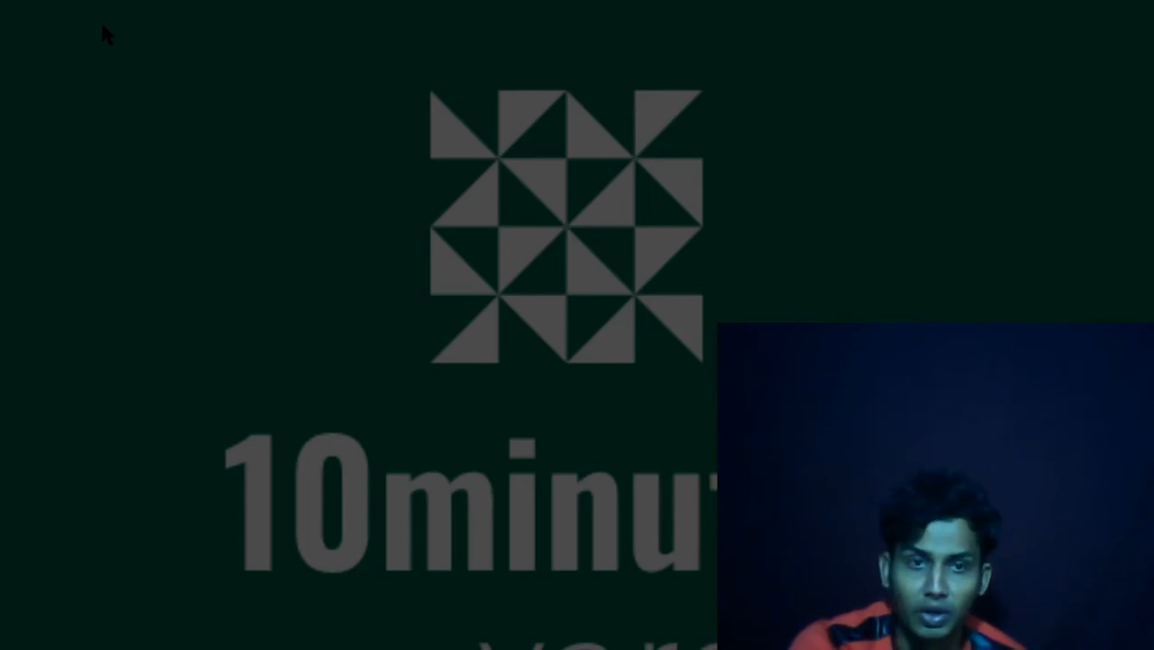
mouse_move(173, 220)
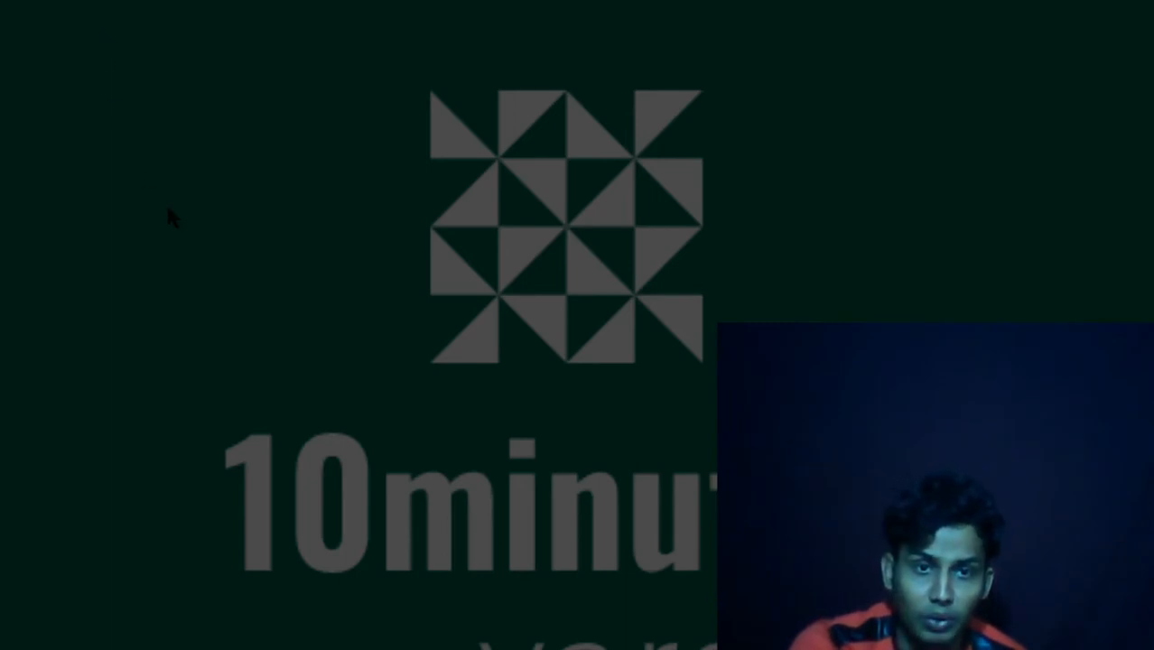